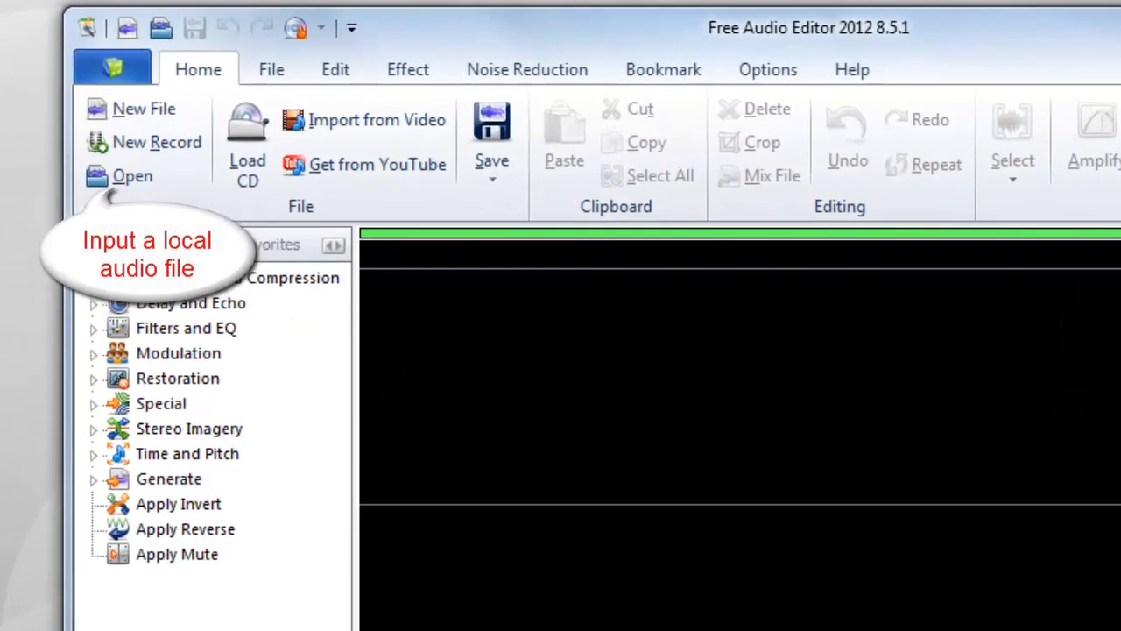
Step: Open a local stereo music file from the Home tab's Open command
click(132, 176)
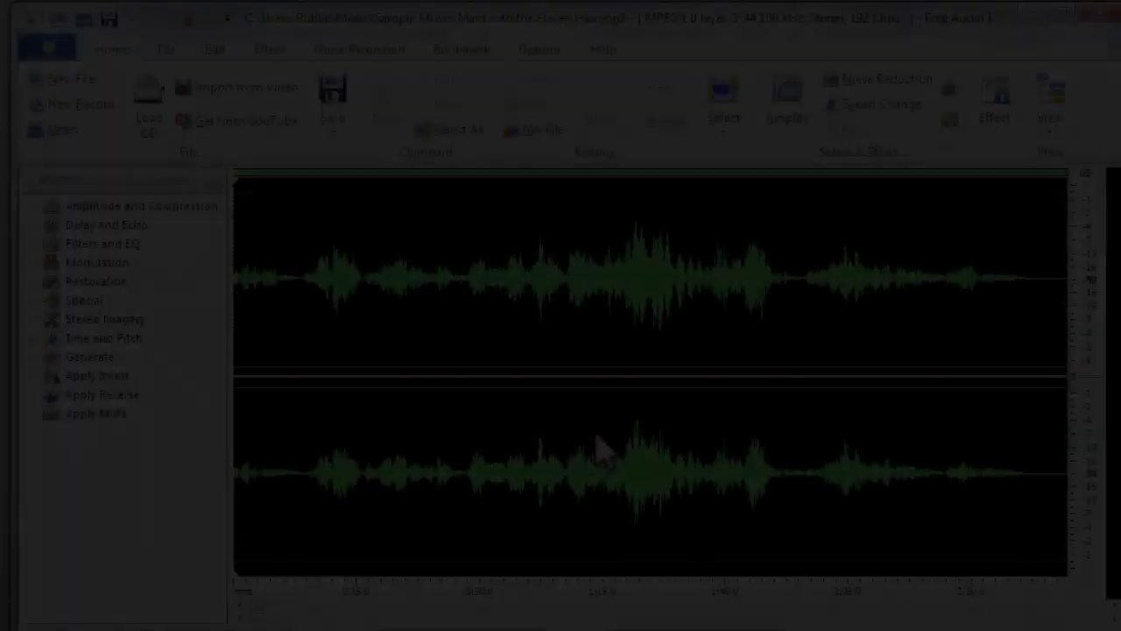
Step: Show the Noise Reduction ribbon tab with cassette and voice breath tools
click(562, 142)
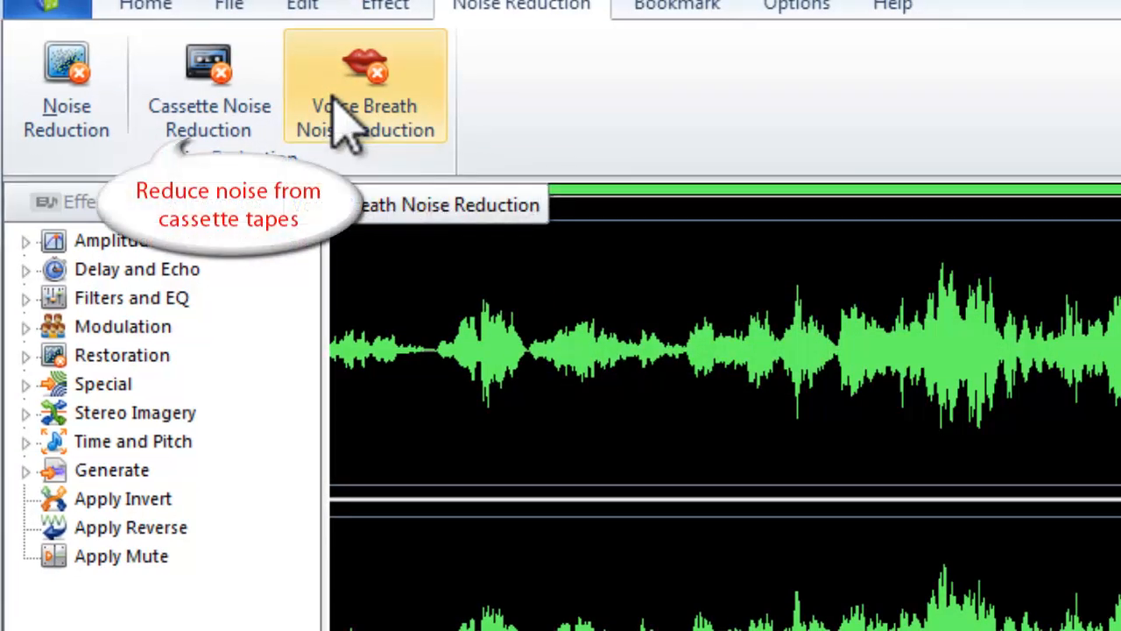
mouse_move(208, 88)
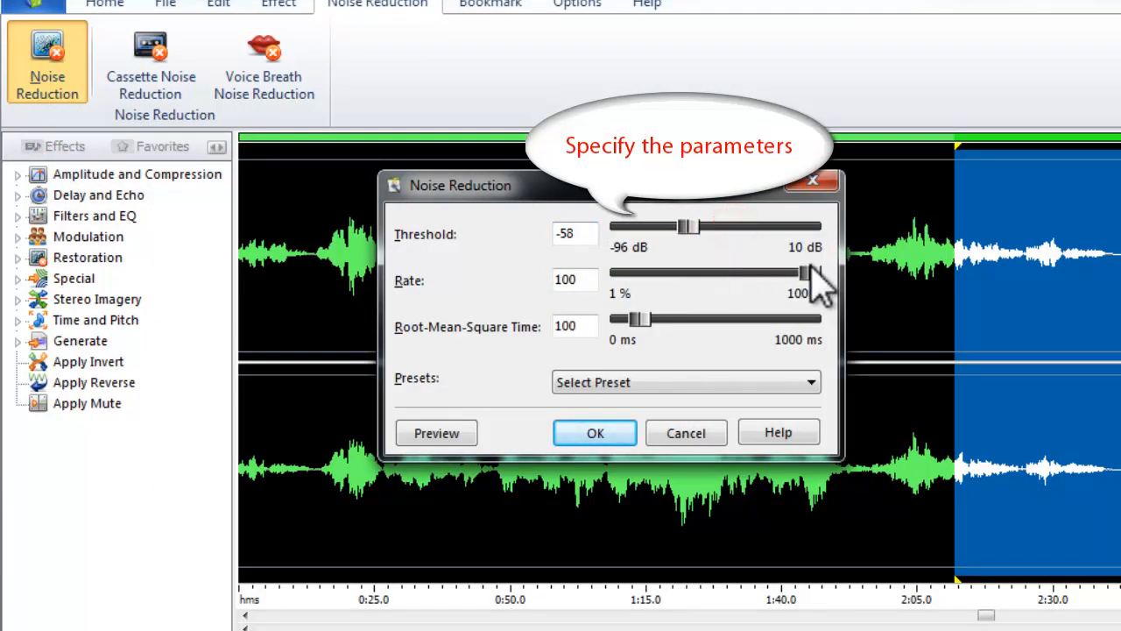
Step: Lower the rate slider, then choose the Expand -30dB preset (threshold -30, rate 100)
drag(810, 272, 752, 273)
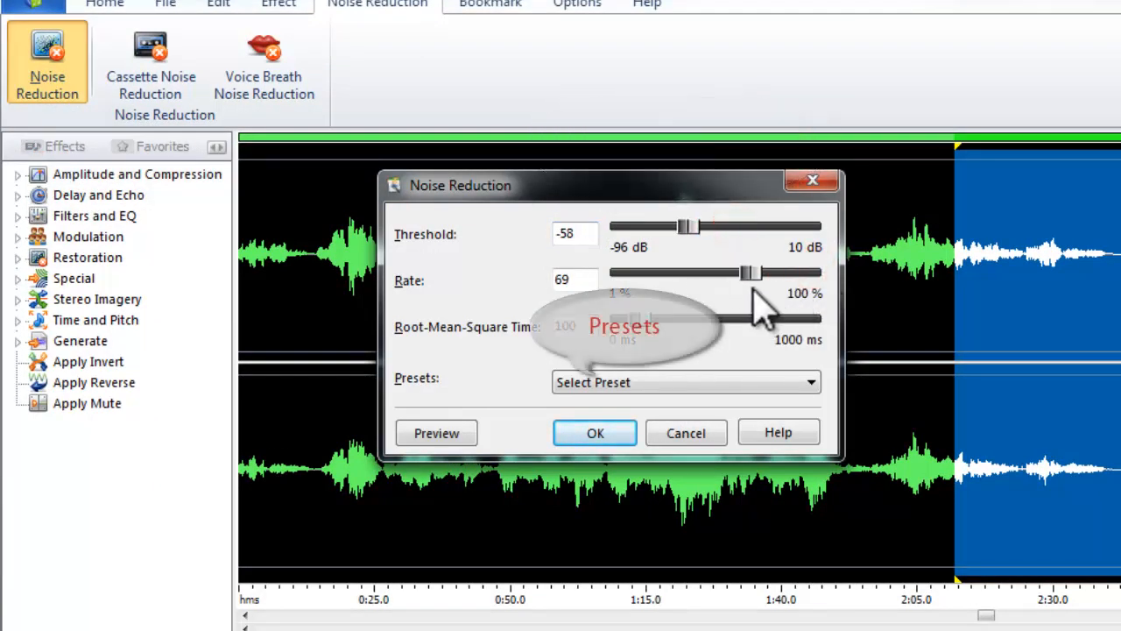
click(685, 382)
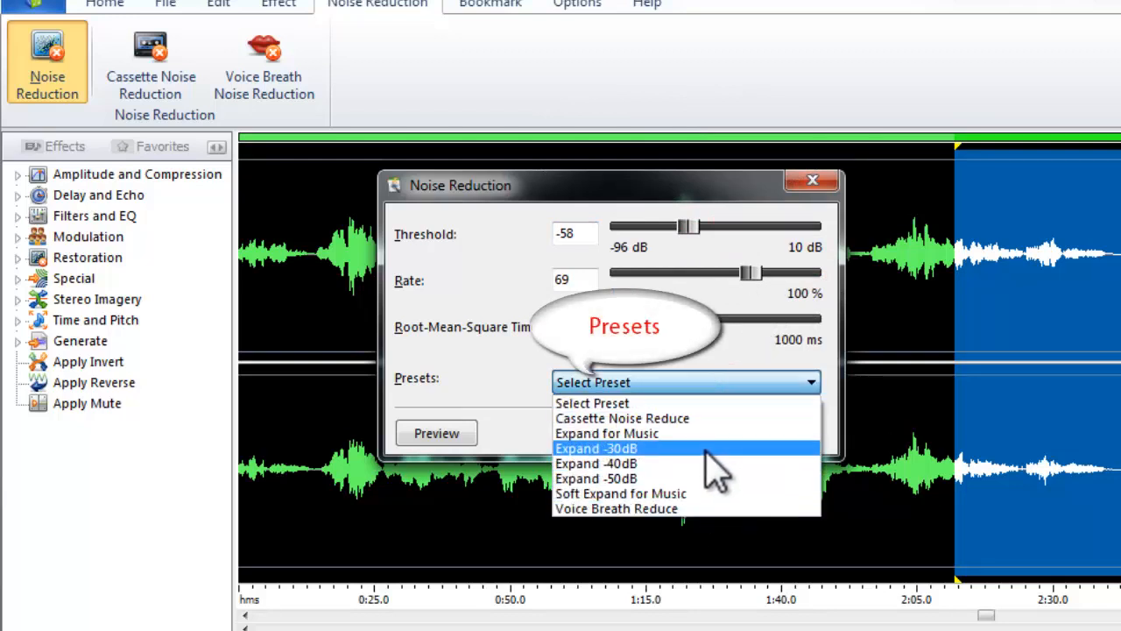
click(595, 447)
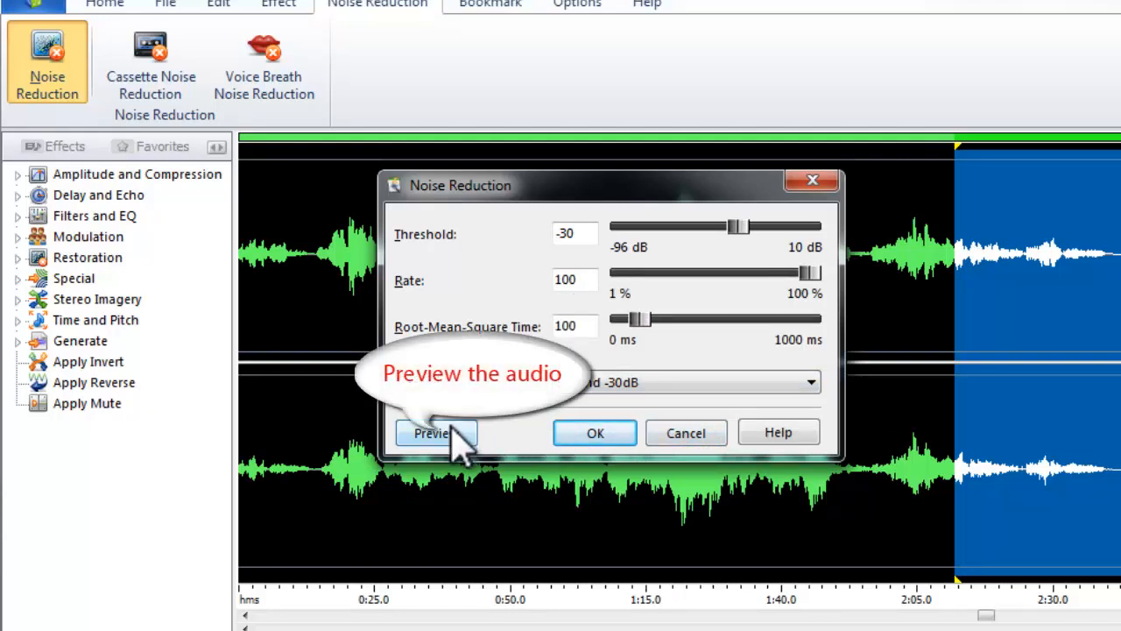
Step: Preview the Expand -30dB noise reduction, then apply it to the selected end section
click(436, 432)
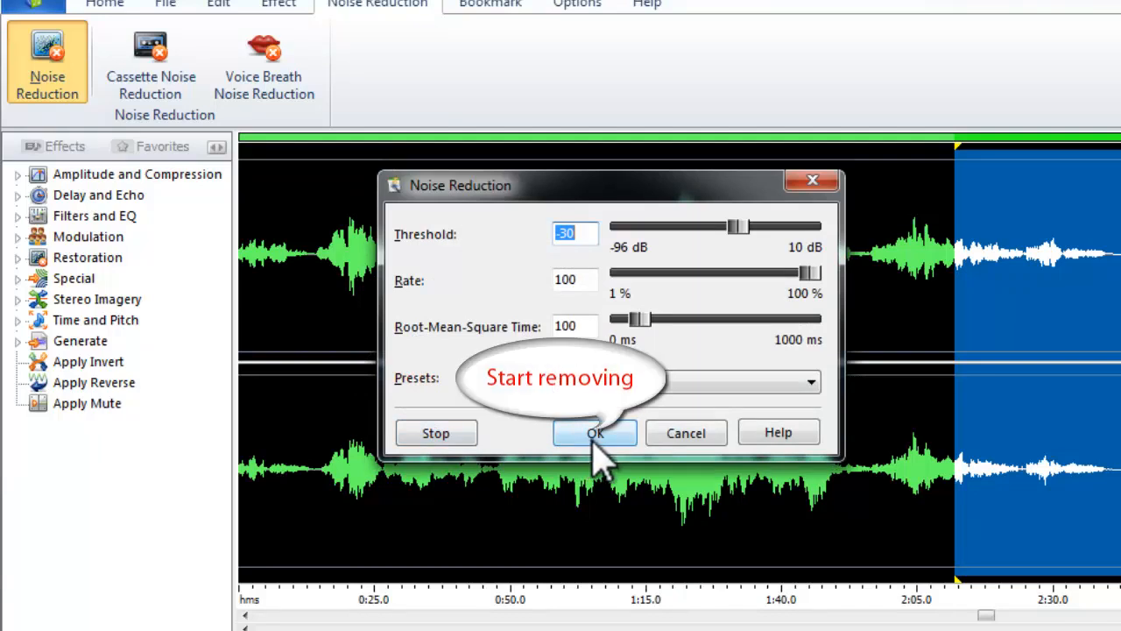
click(594, 432)
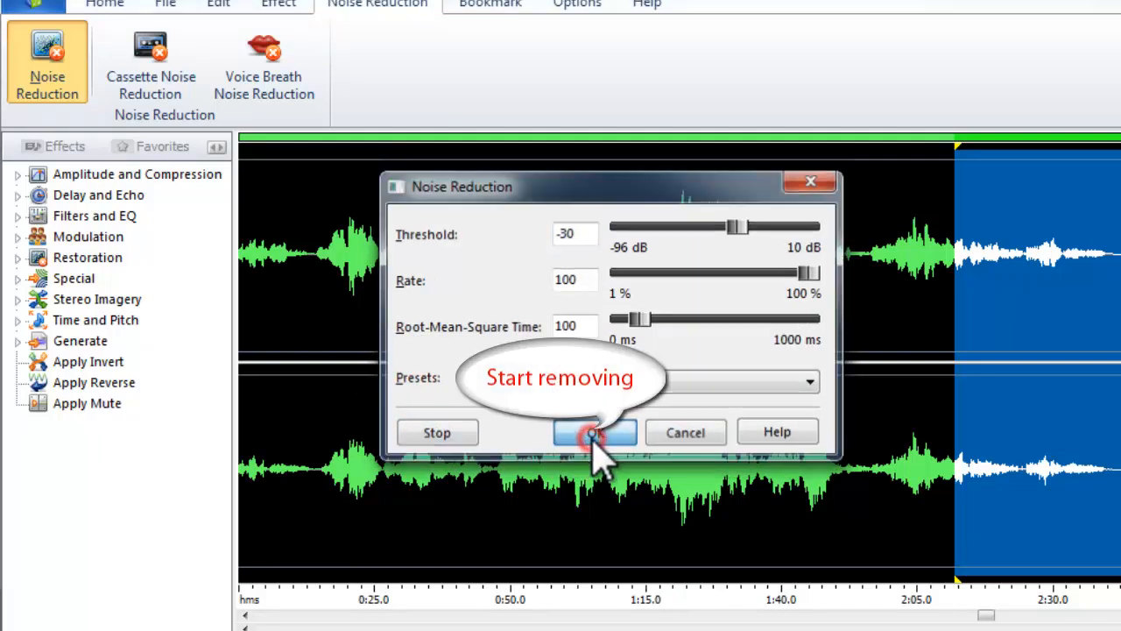
click(594, 432)
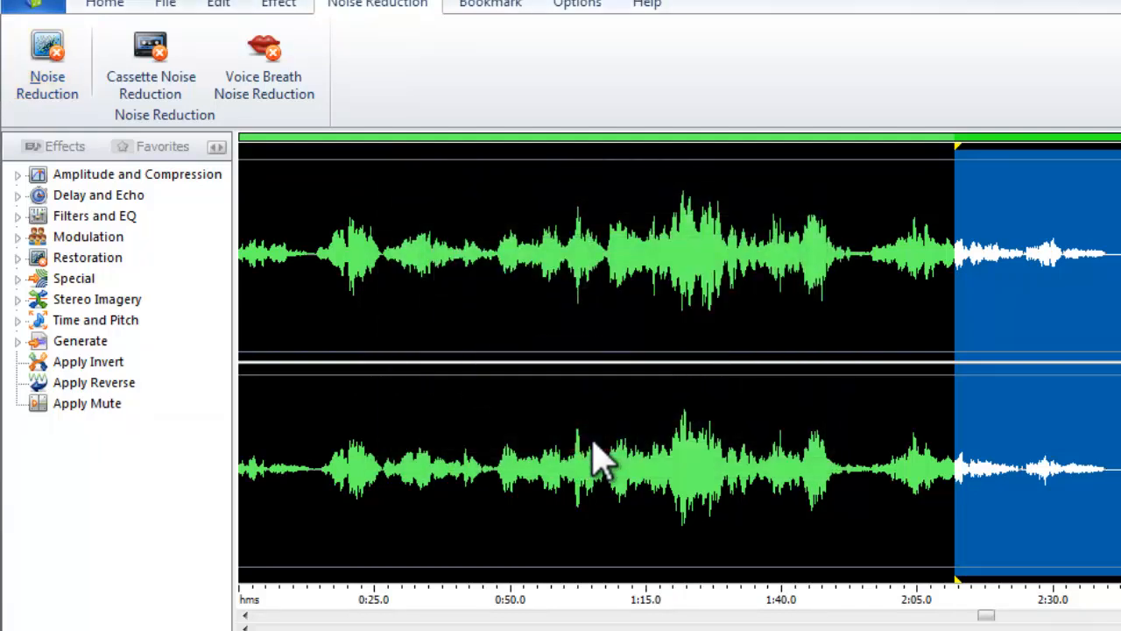